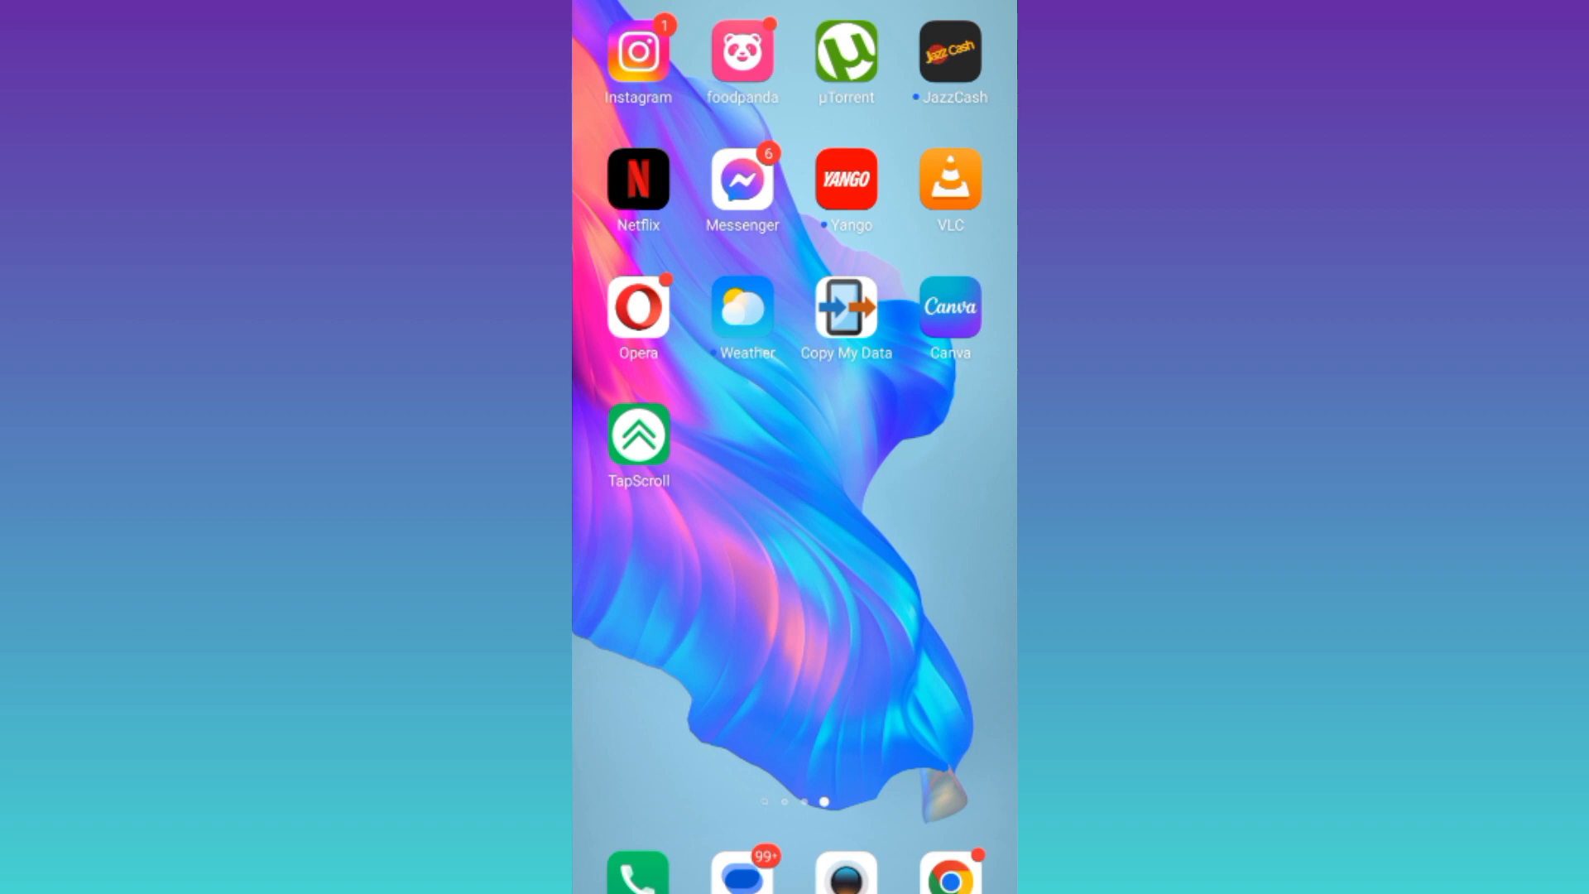
Step: Launch Instagram from the Android home screen to reach its home feed
left_click(637, 51)
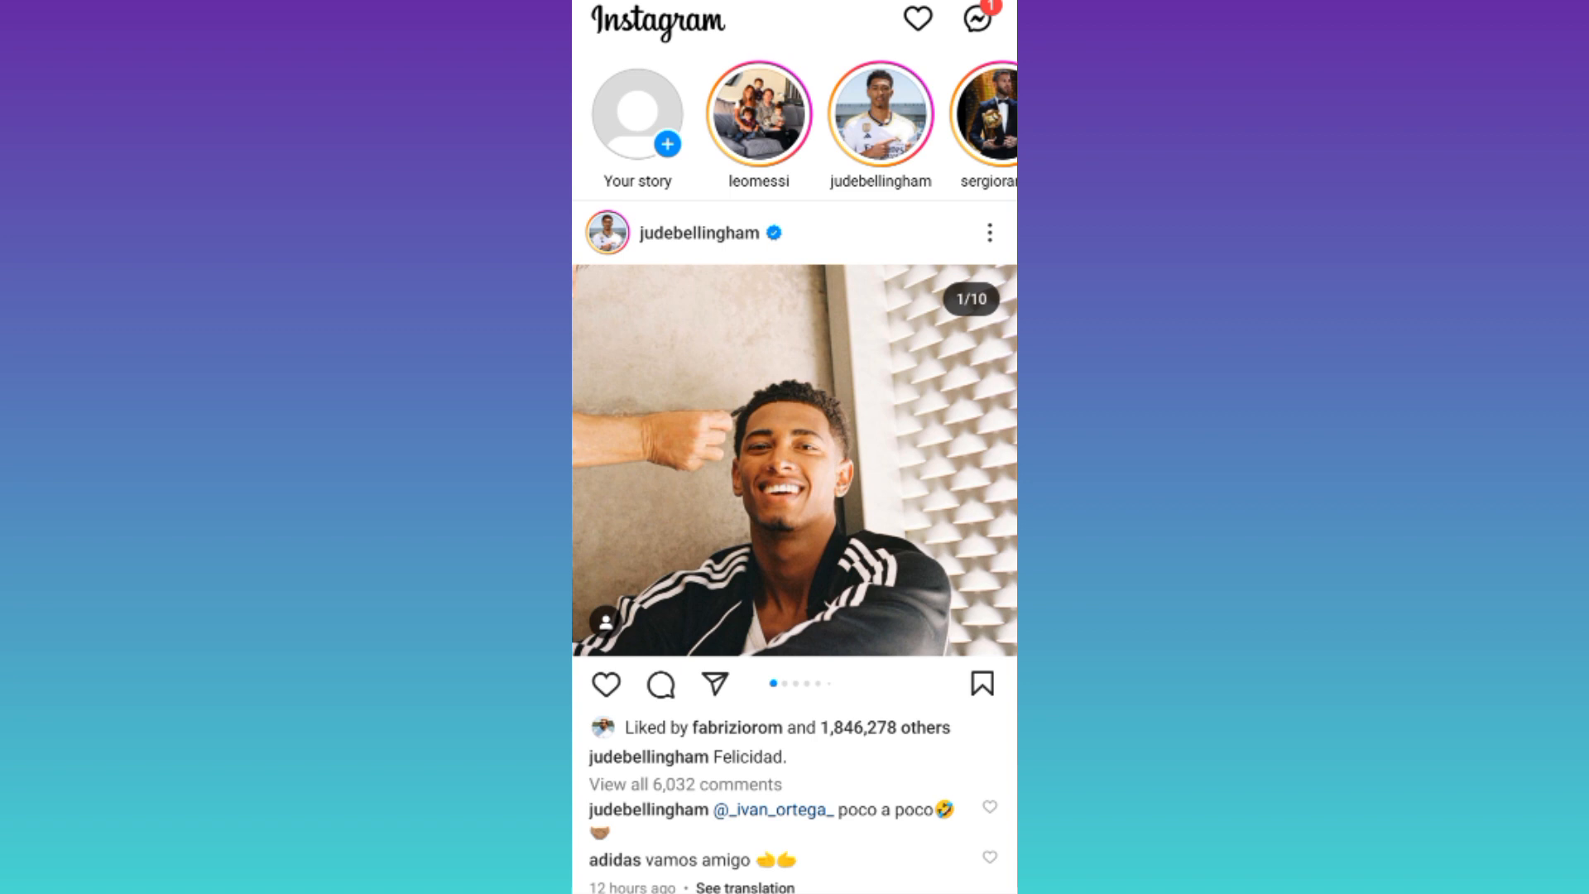
Step: Open the Notifications page via the heart icon to view recent activity
left_click(916, 18)
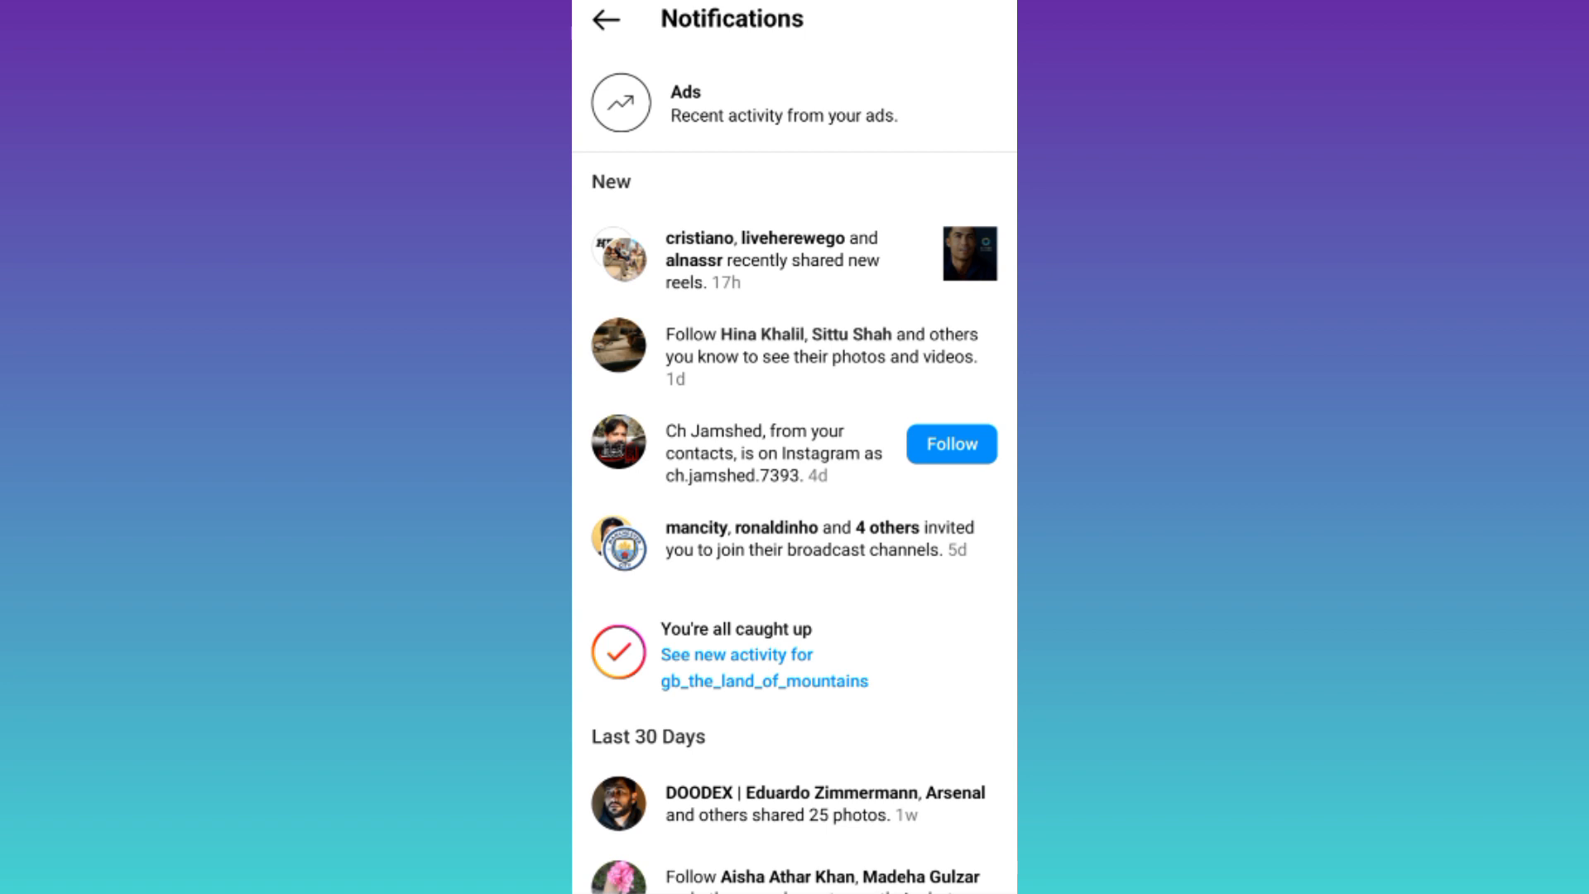